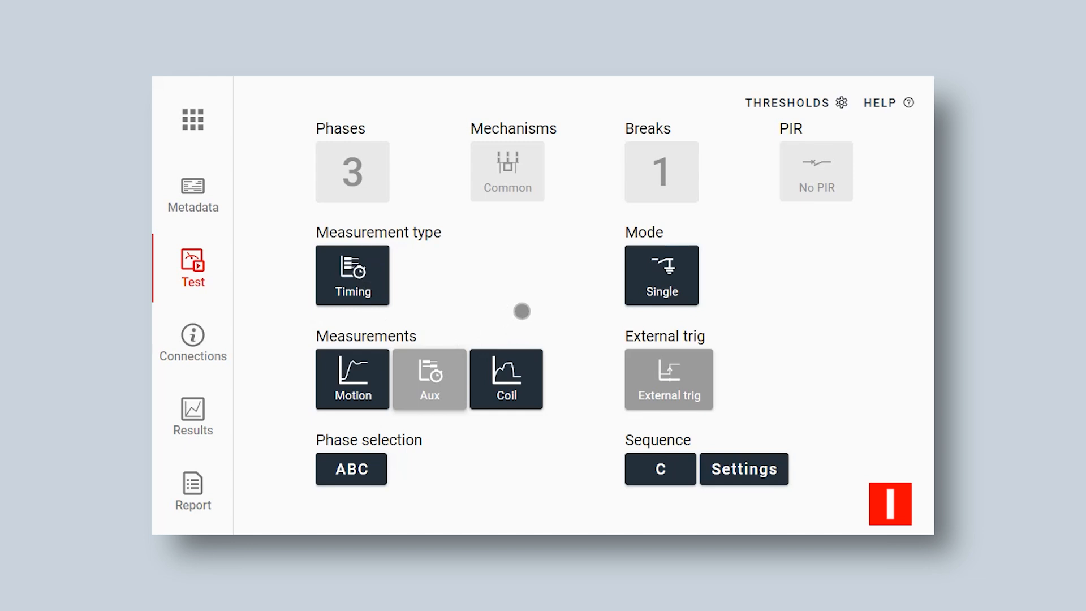
pyautogui.moveTo(500, 256)
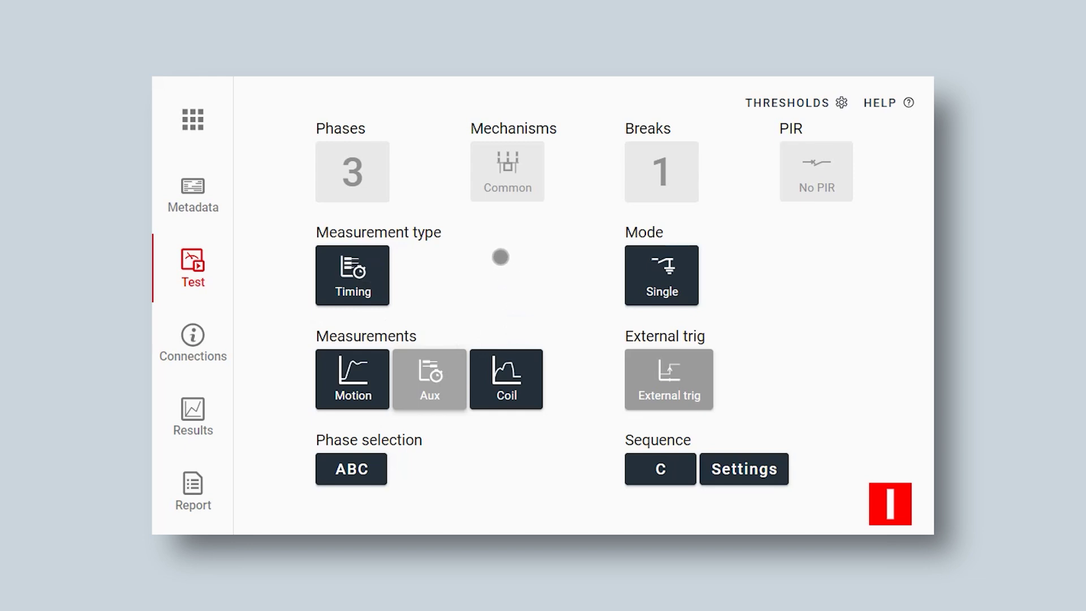
# Set the measurement type to Static and the test mode to SDRM.
pyautogui.click(352, 274)
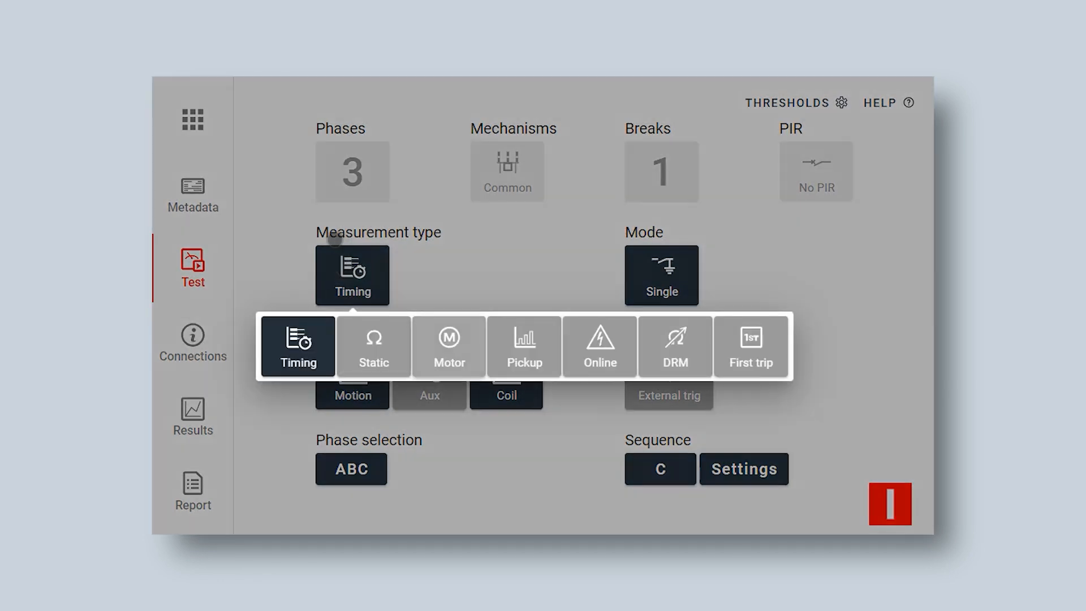
pyautogui.moveTo(373, 345)
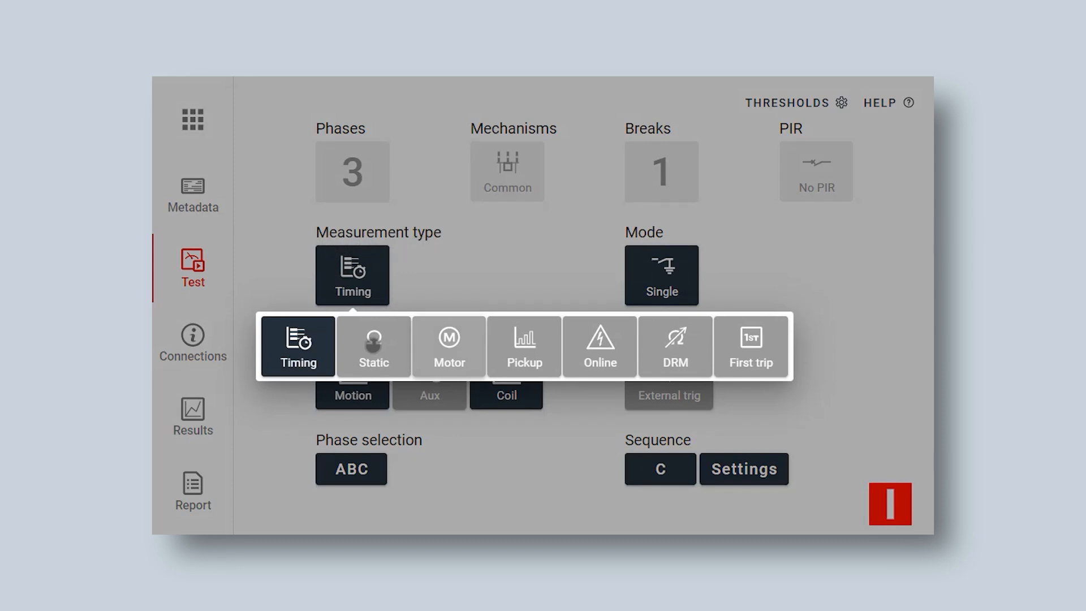
pyautogui.click(373, 346)
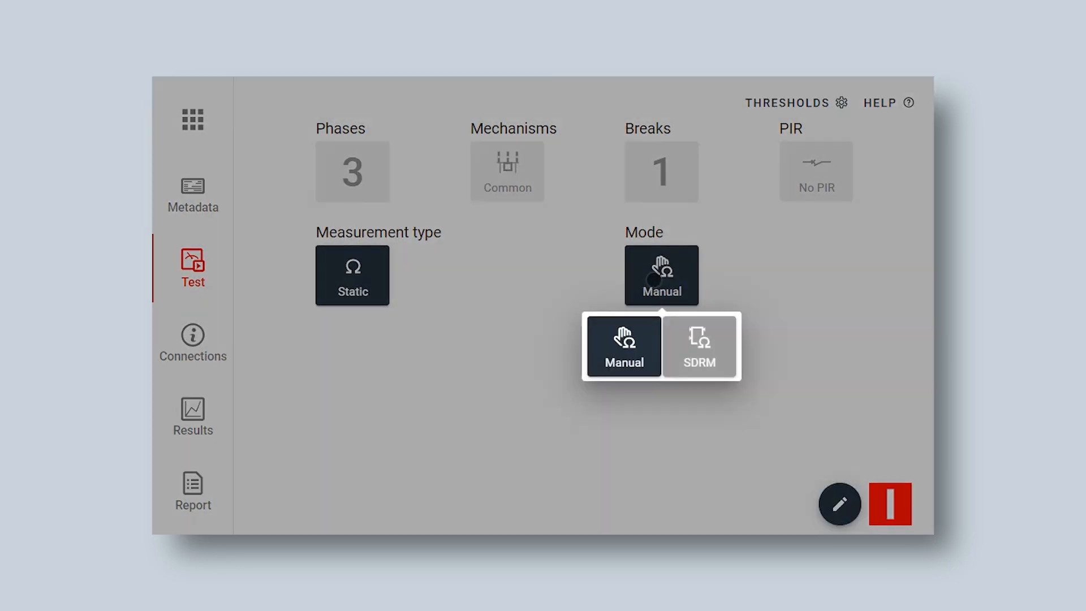
pyautogui.moveTo(694, 362)
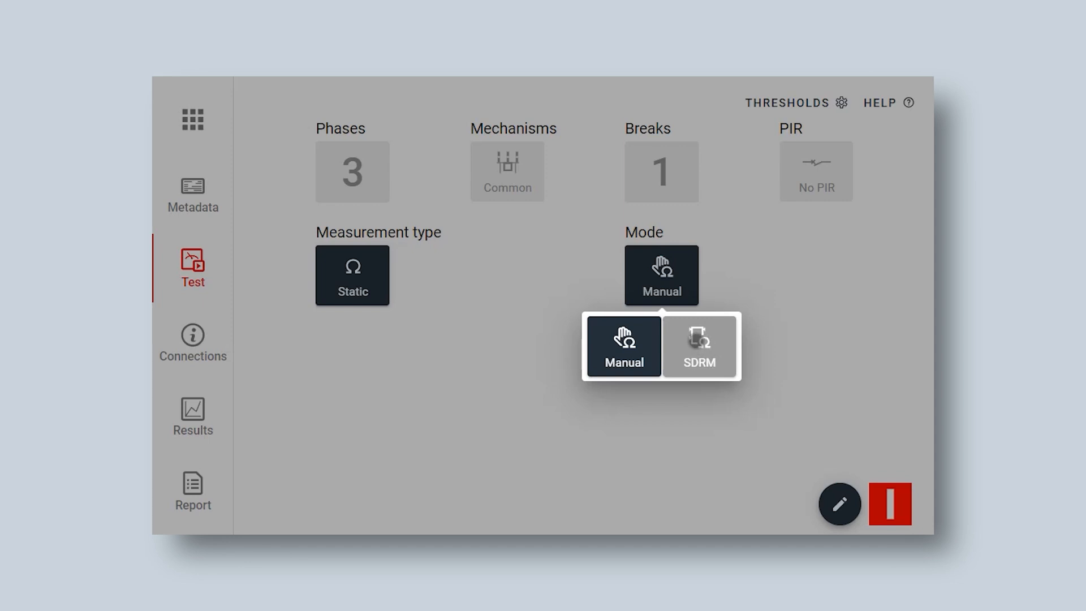
pyautogui.moveTo(701, 345)
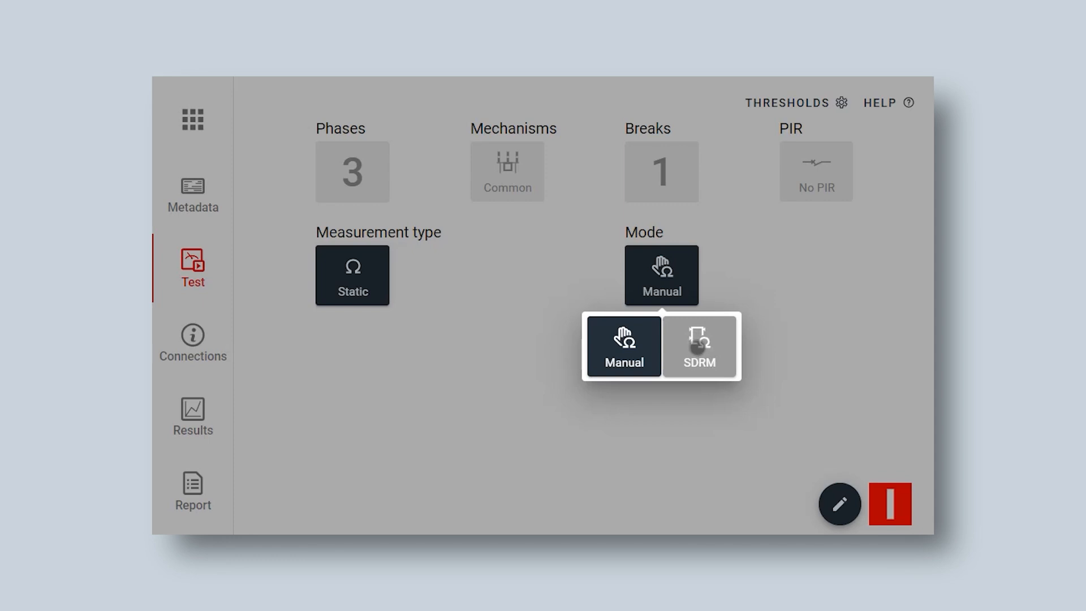
pyautogui.click(700, 346)
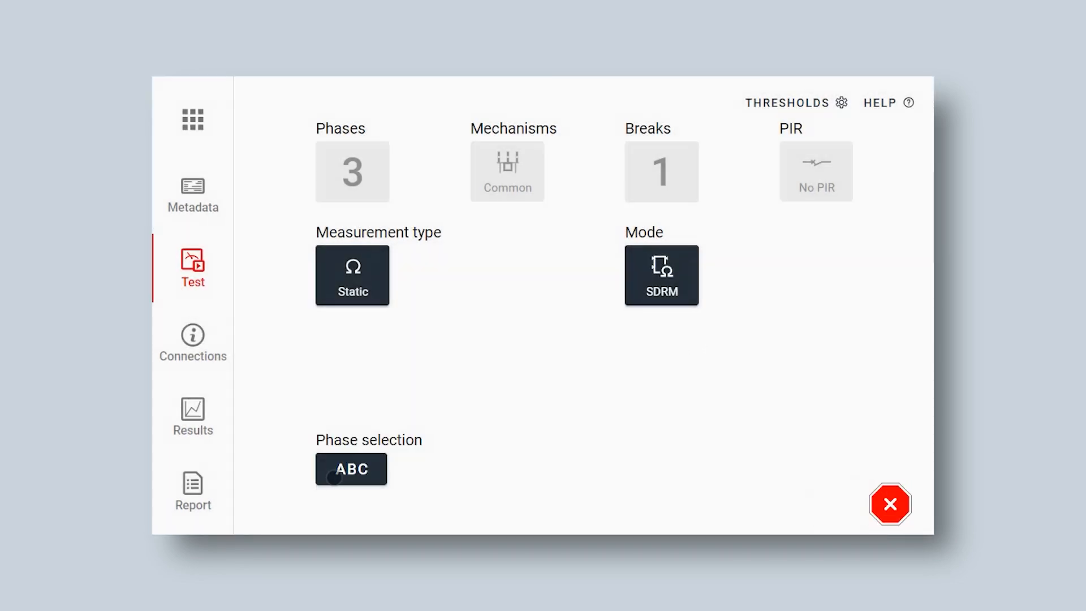
# Narrow the phase selection from ABC to phase A only.
pyautogui.click(352, 469)
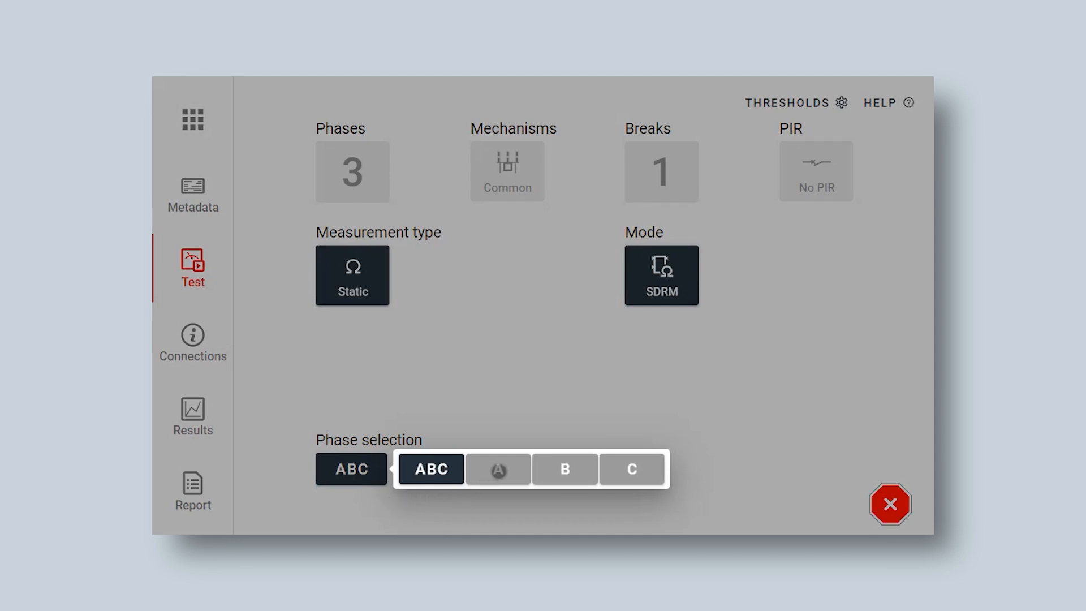
pyautogui.click(498, 469)
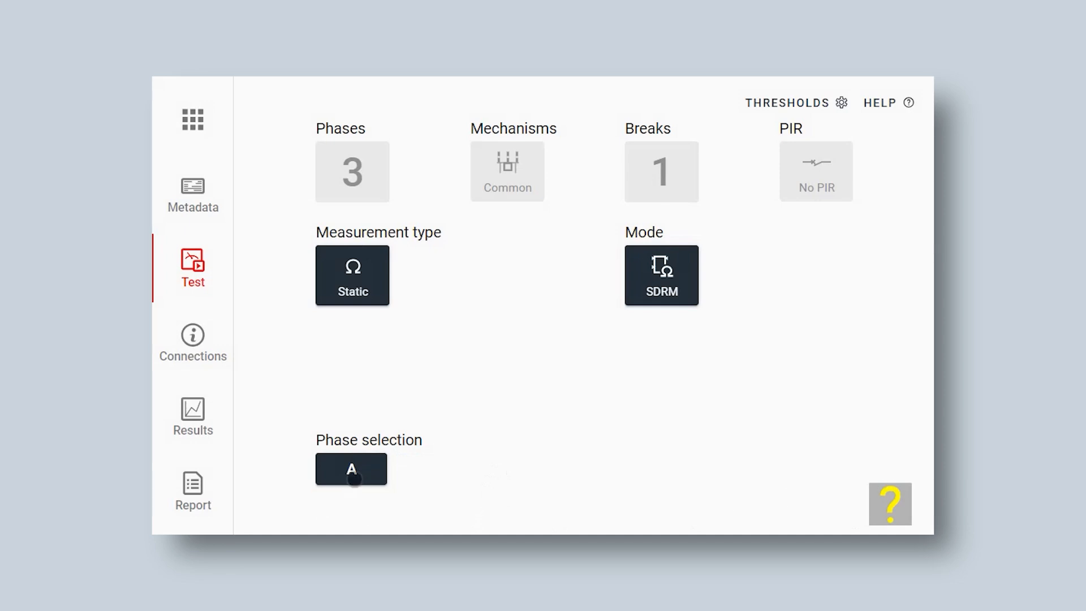
pyautogui.click(351, 469)
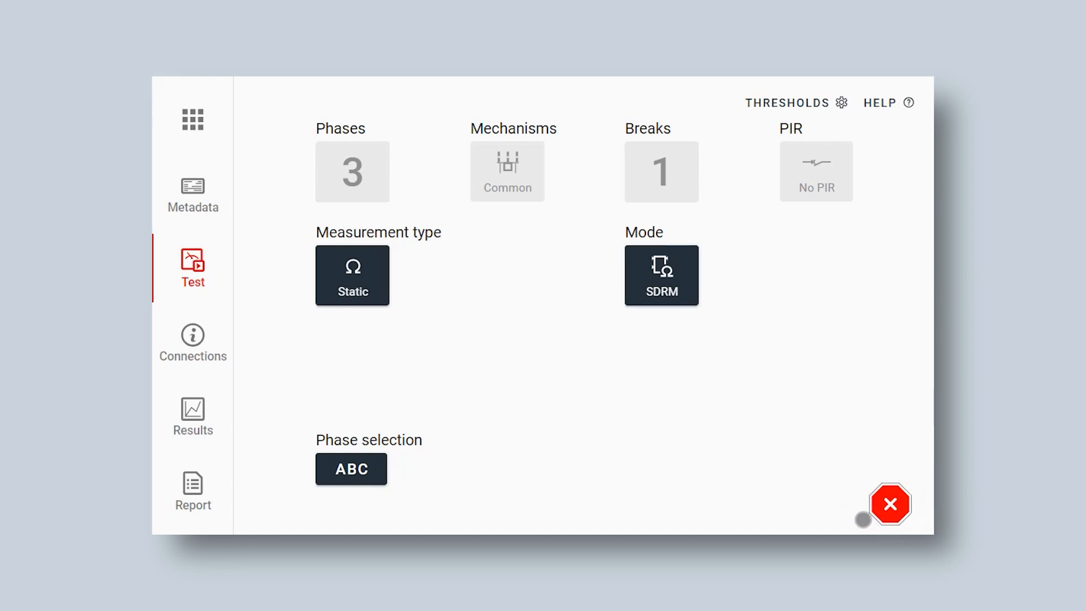
pyautogui.click(351, 469)
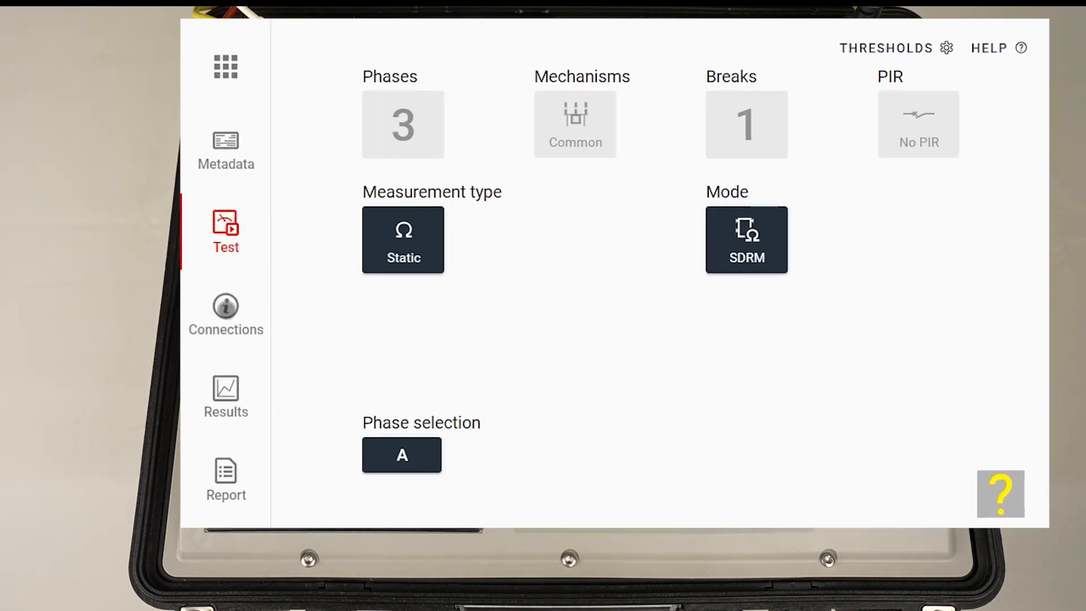
pyautogui.click(225, 315)
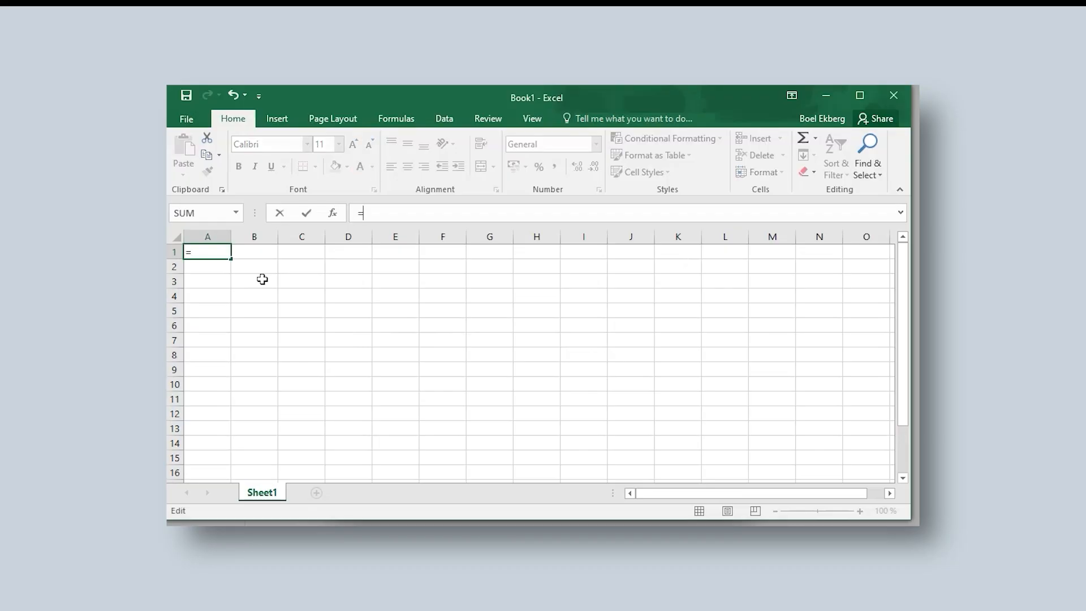
# Enter the ratio formula starting with 1000 in cell A1, giving 40,028.
pyautogui.write('1000')
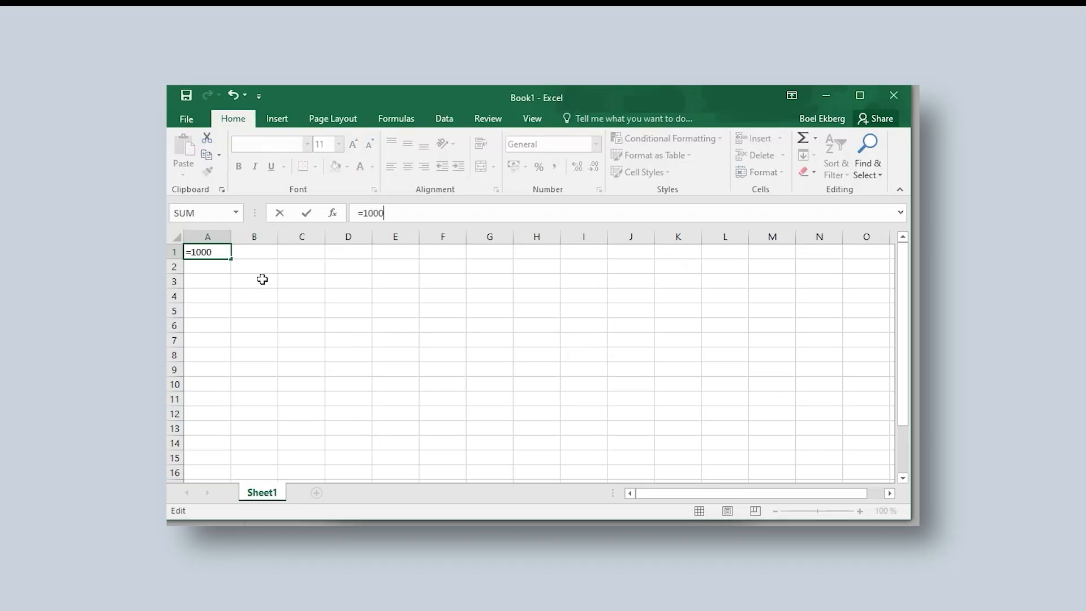
pyautogui.write('7/2')
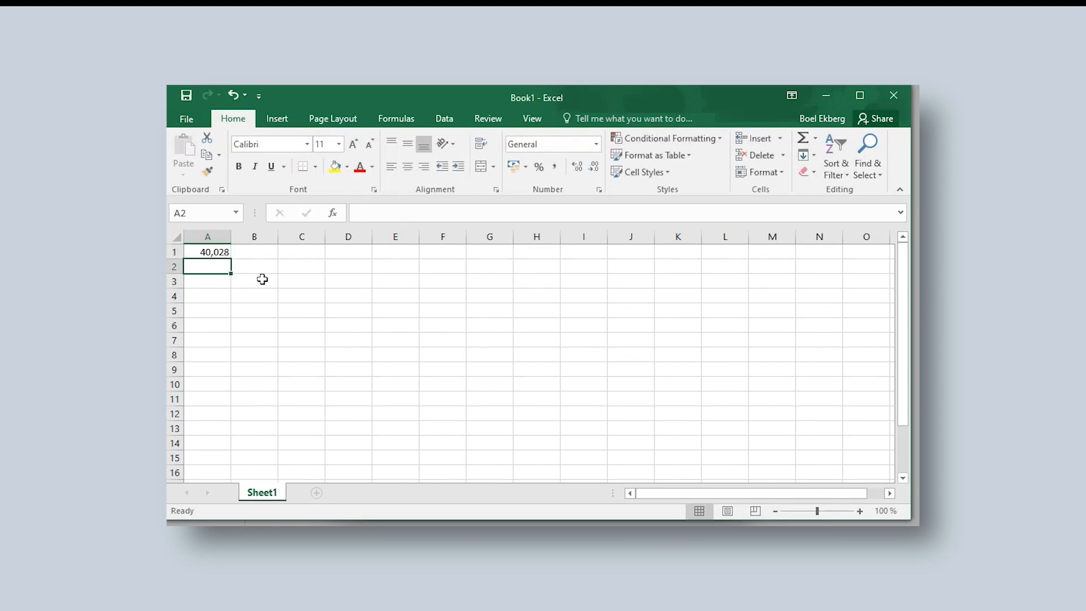
pyautogui.moveTo(280, 293)
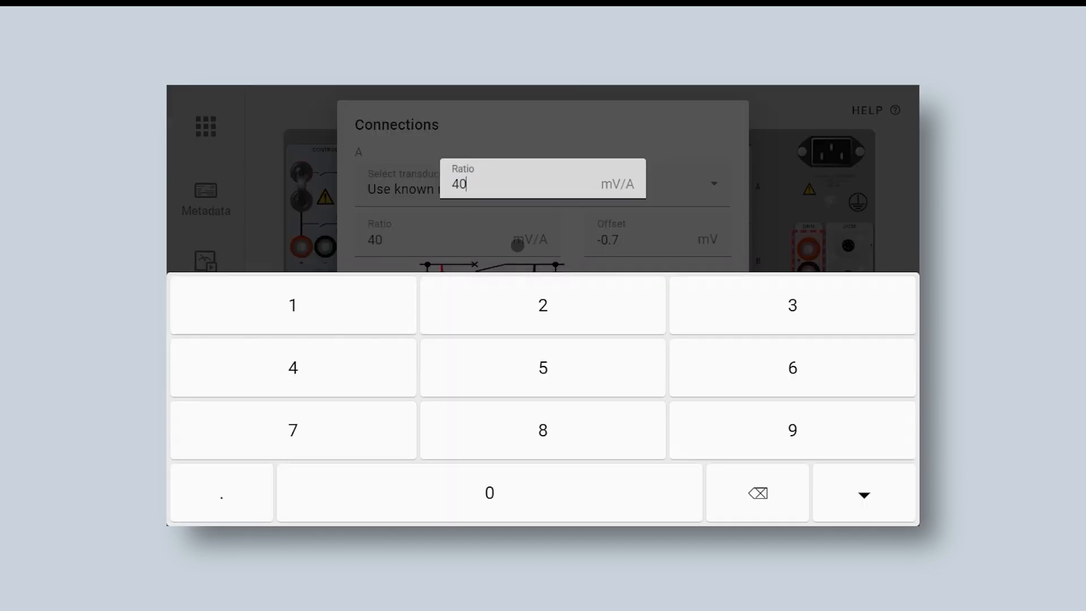
# Change the connection ratio to 40.028 mV/A on the keypad and confirm it.
pyautogui.click(221, 491)
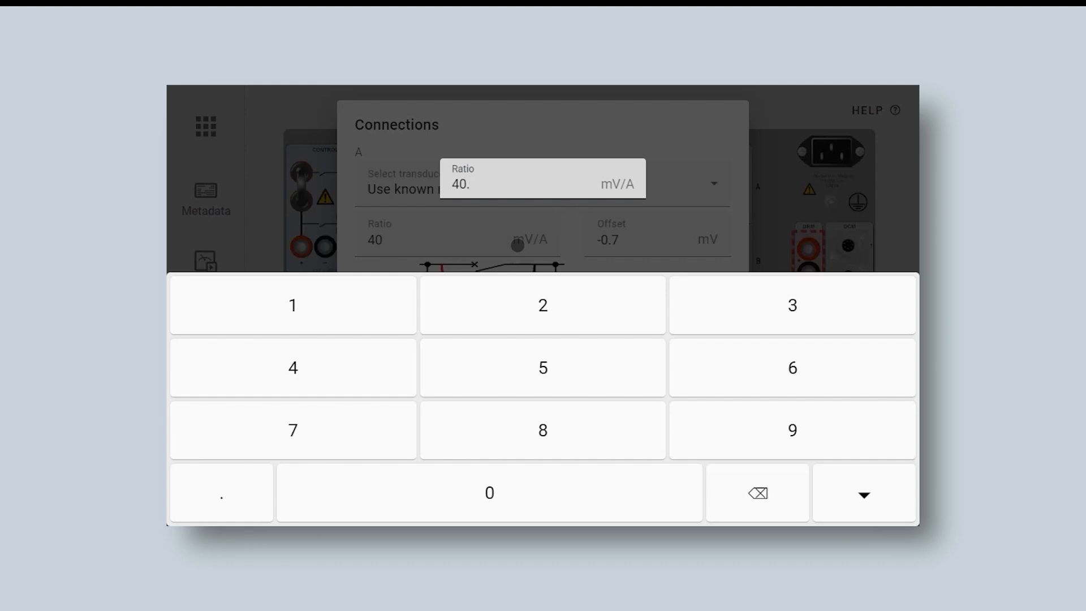
pyautogui.write('028')
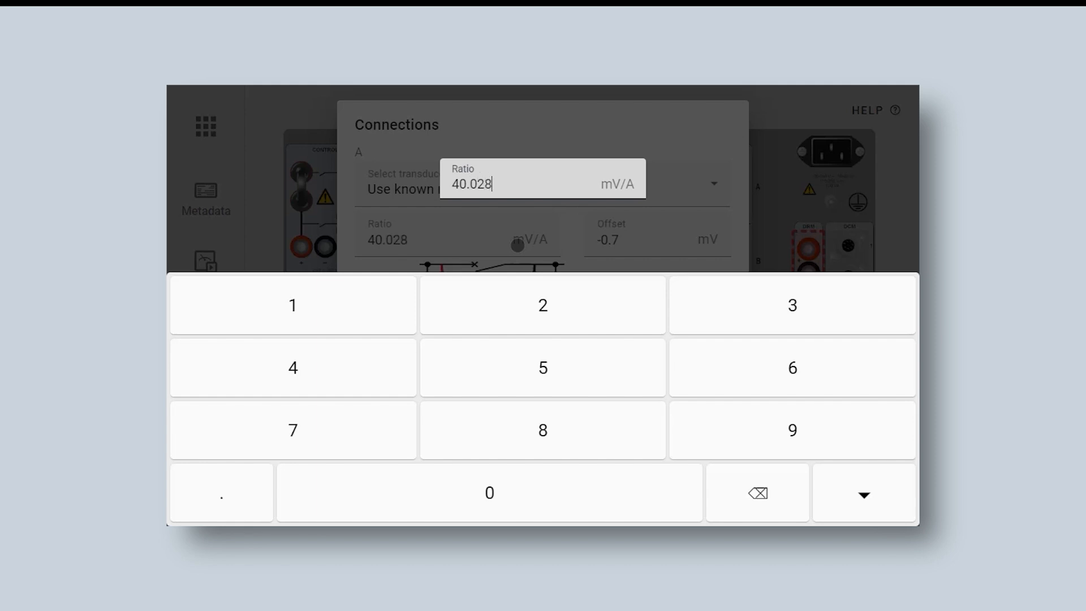
pyautogui.click(863, 494)
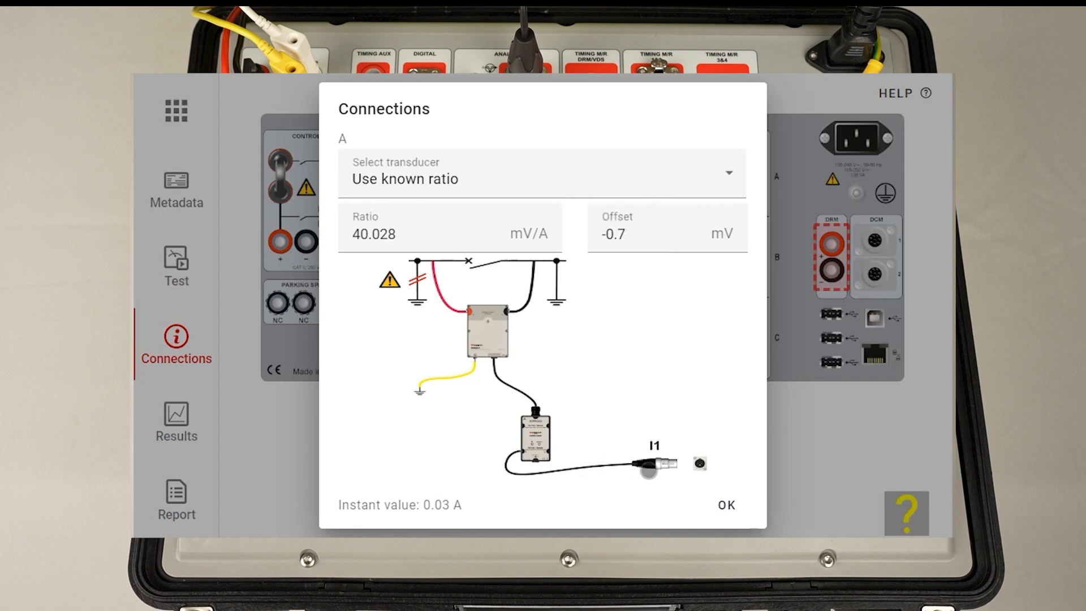
pyautogui.click(725, 504)
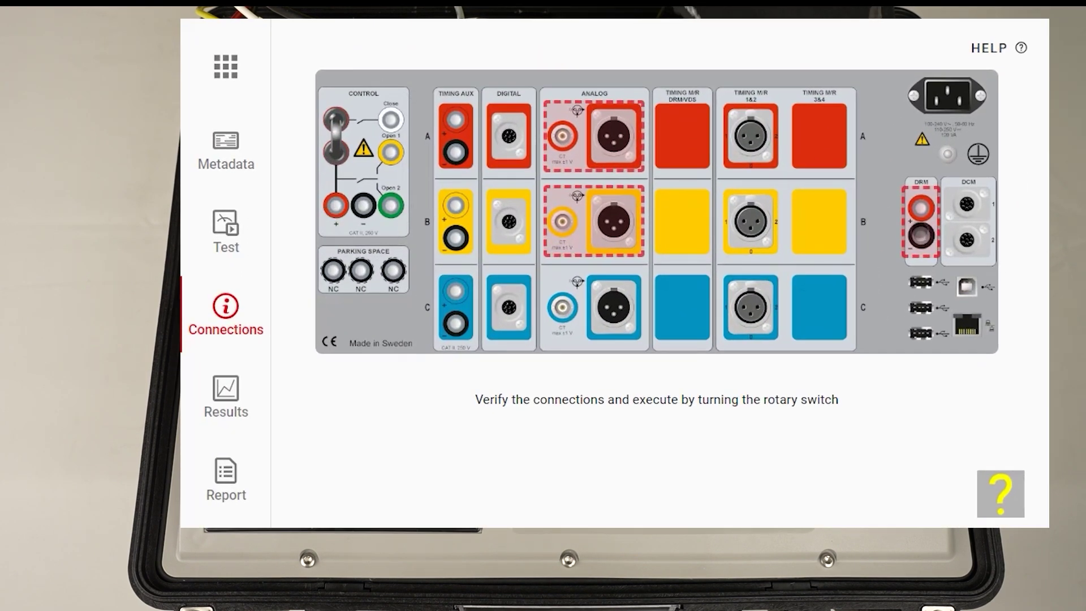
# Leave the Connections page to move toward the Results screen.
pyautogui.click(920, 222)
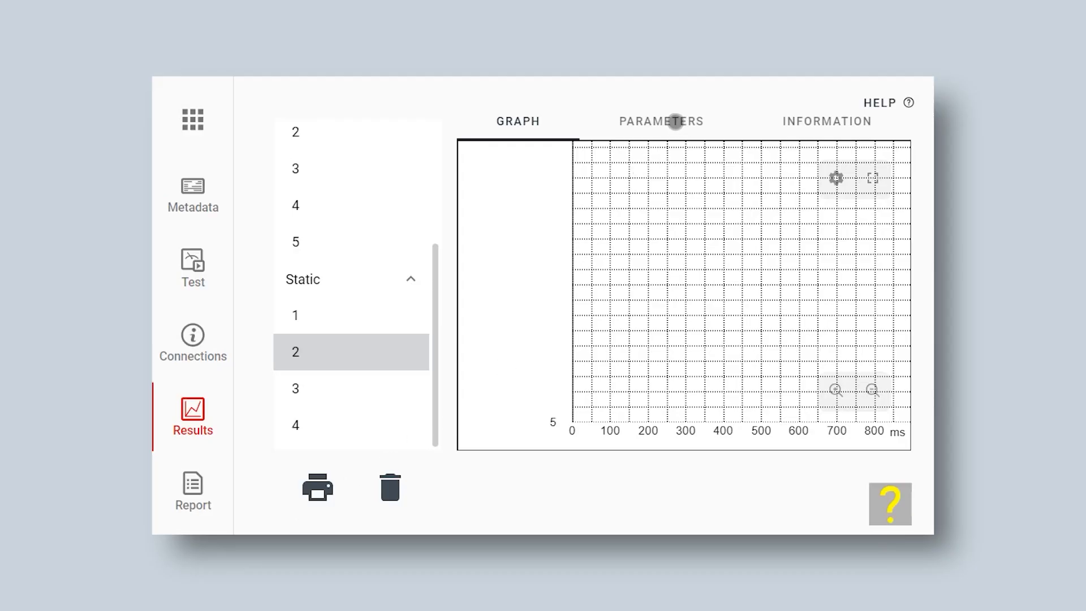
pyautogui.click(660, 122)
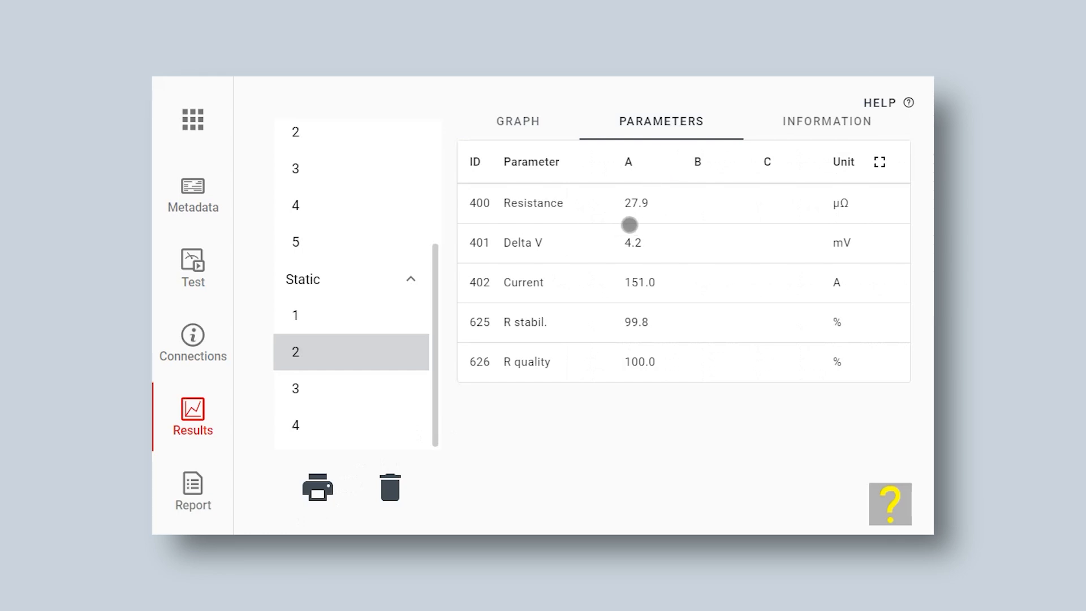
pyautogui.moveTo(646, 222)
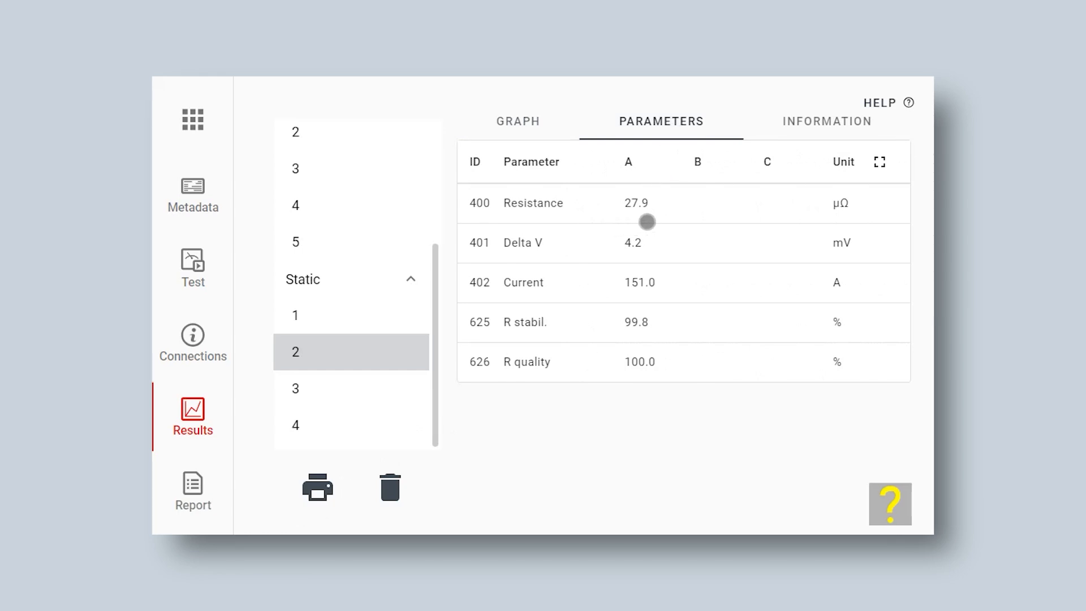
pyautogui.moveTo(830, 246)
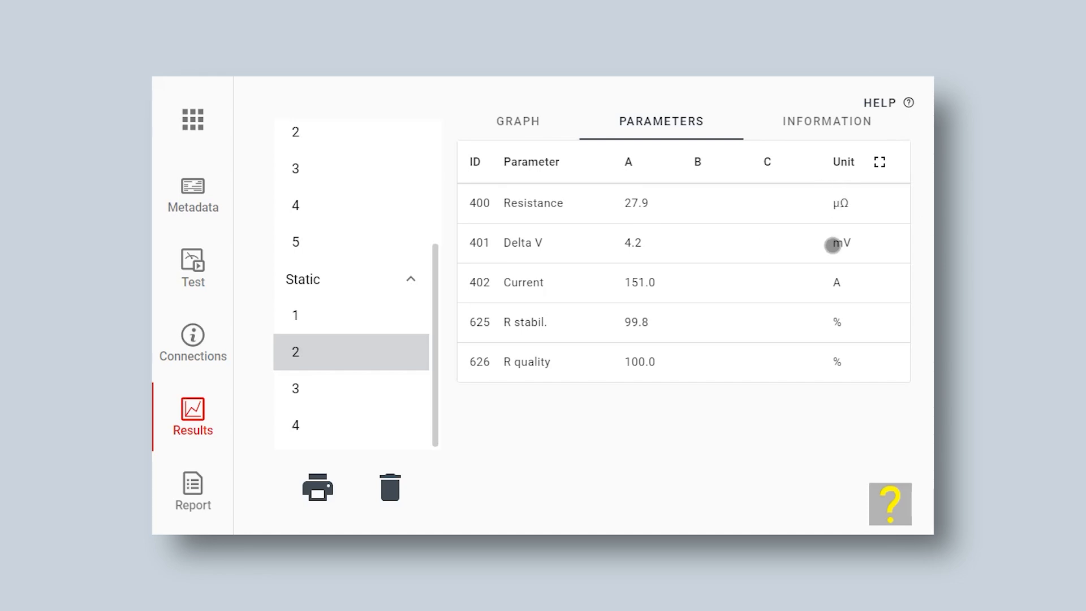
pyautogui.moveTo(576, 318)
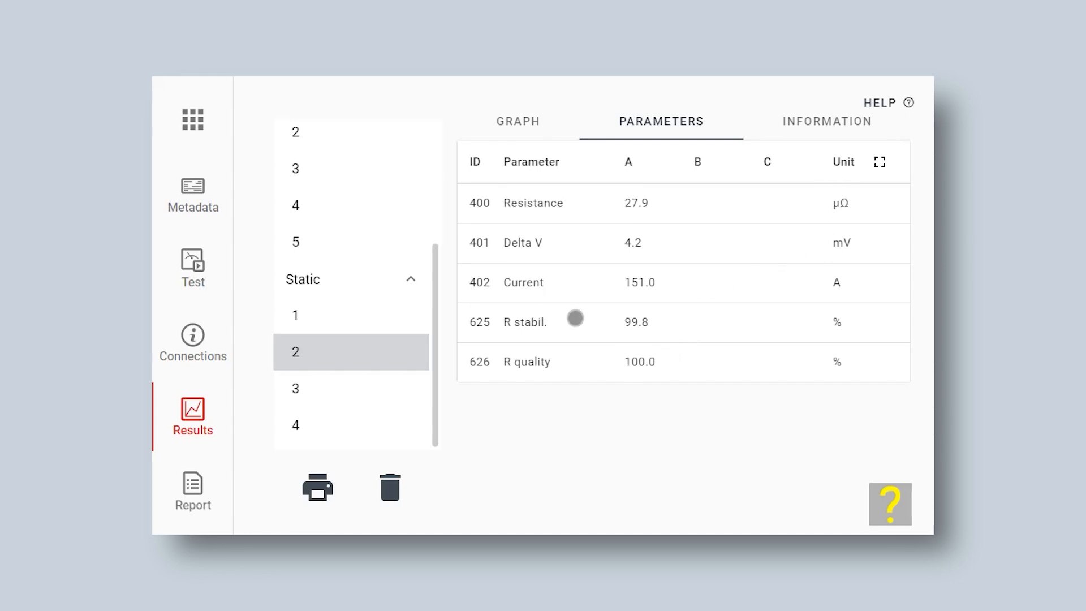
pyautogui.moveTo(632, 299)
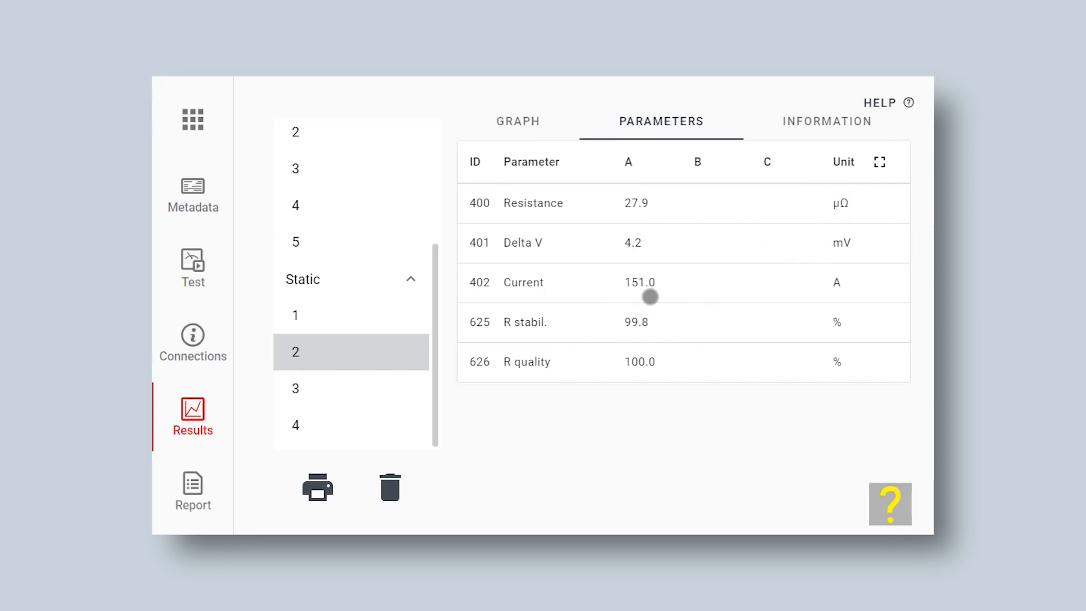
pyautogui.click(517, 121)
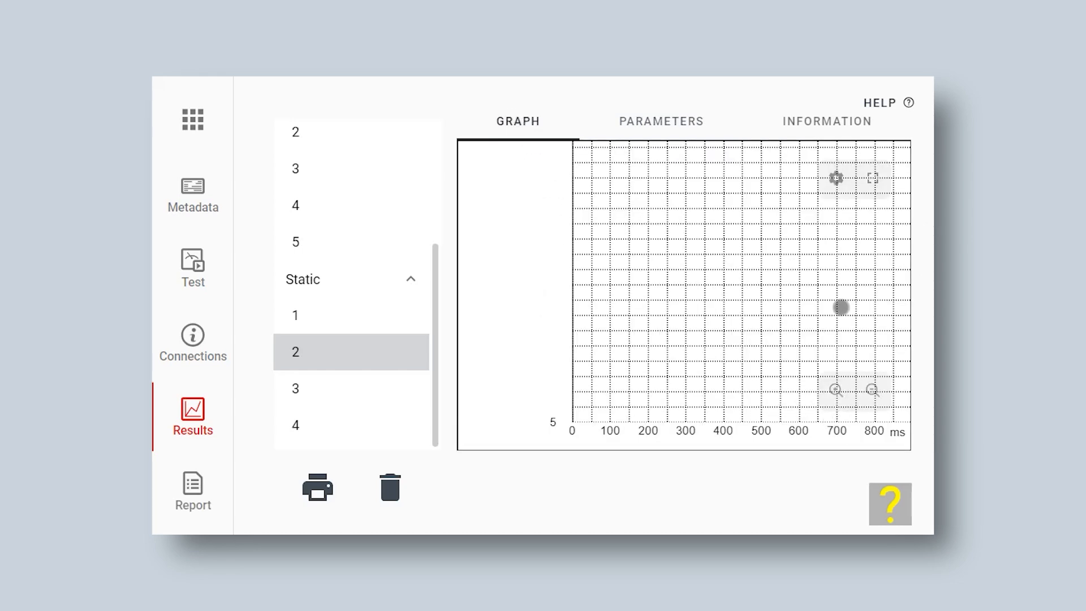
pyautogui.click(836, 179)
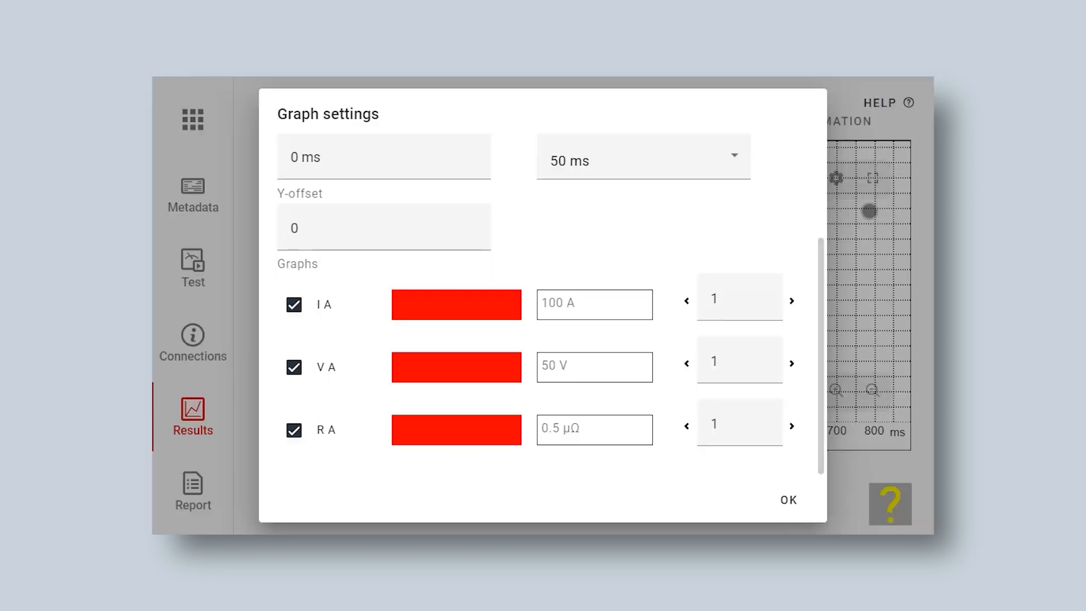
# Set the R A graph scale to 5 μΩ and apply the settings.
pyautogui.click(787, 499)
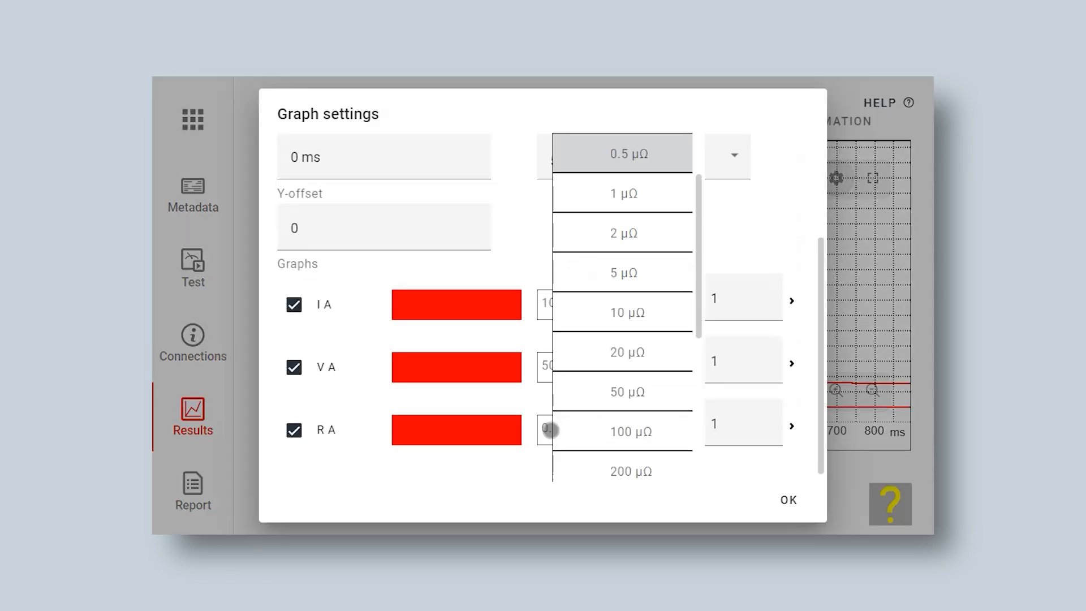
pyautogui.click(623, 272)
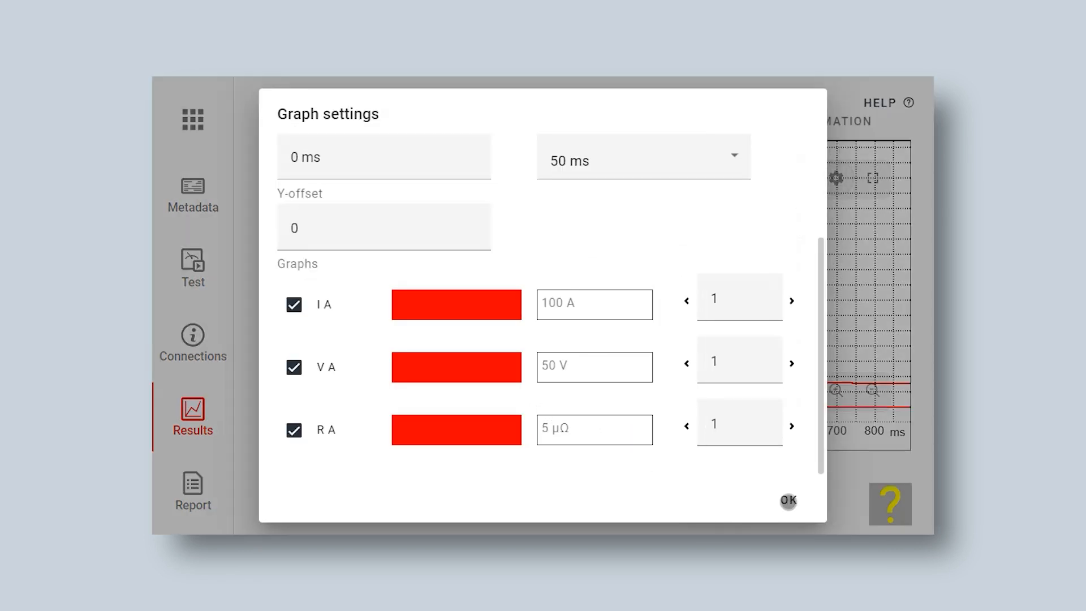
pyautogui.click(787, 501)
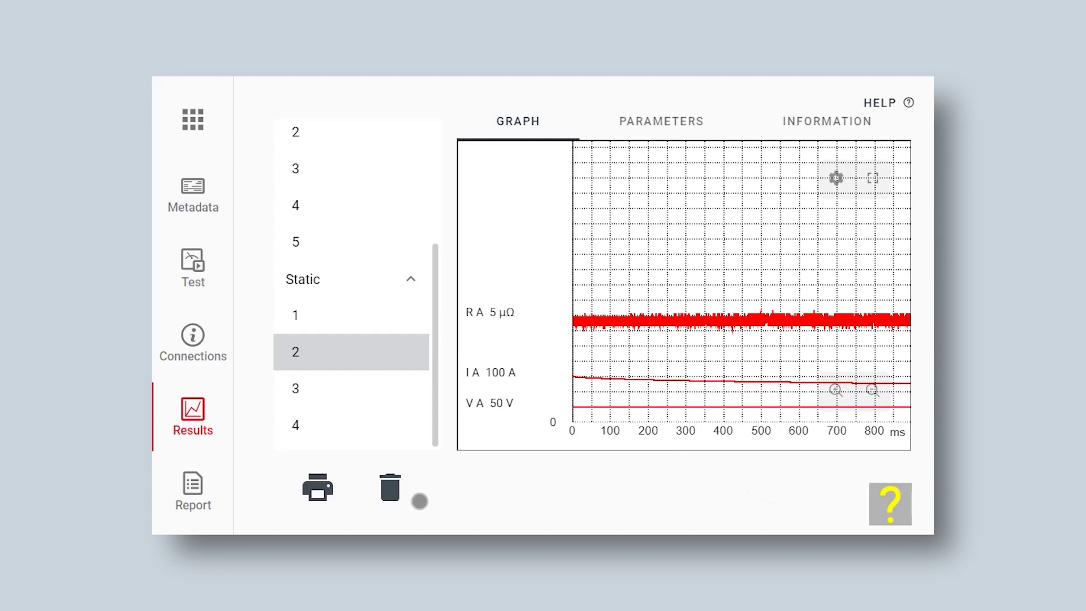
pyautogui.moveTo(238, 358)
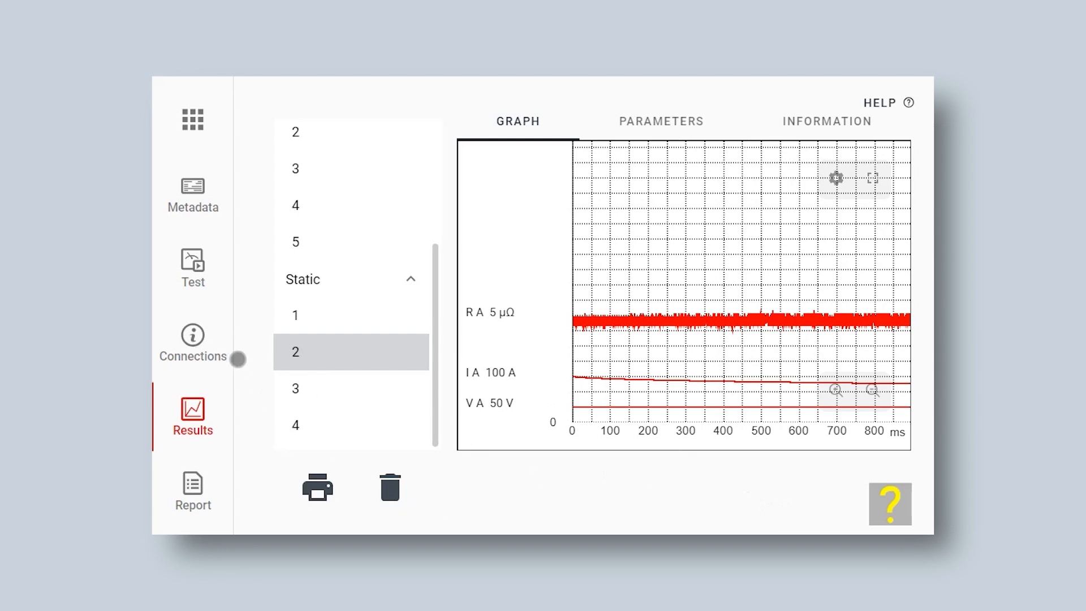
# Switch the test setup to phase B only and view its connection ratio.
pyautogui.click(192, 269)
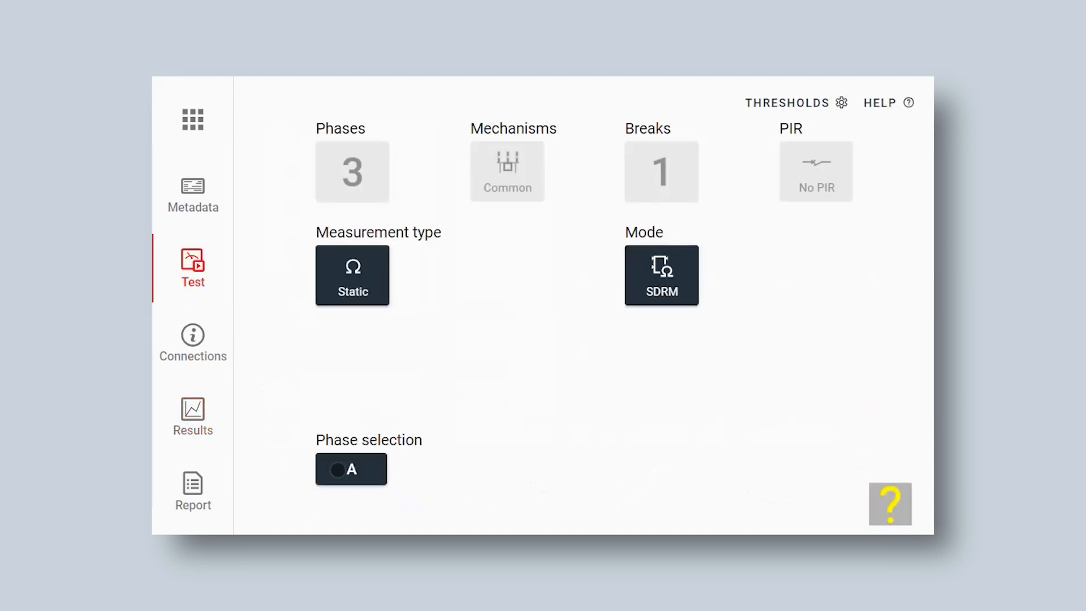
pyautogui.click(351, 469)
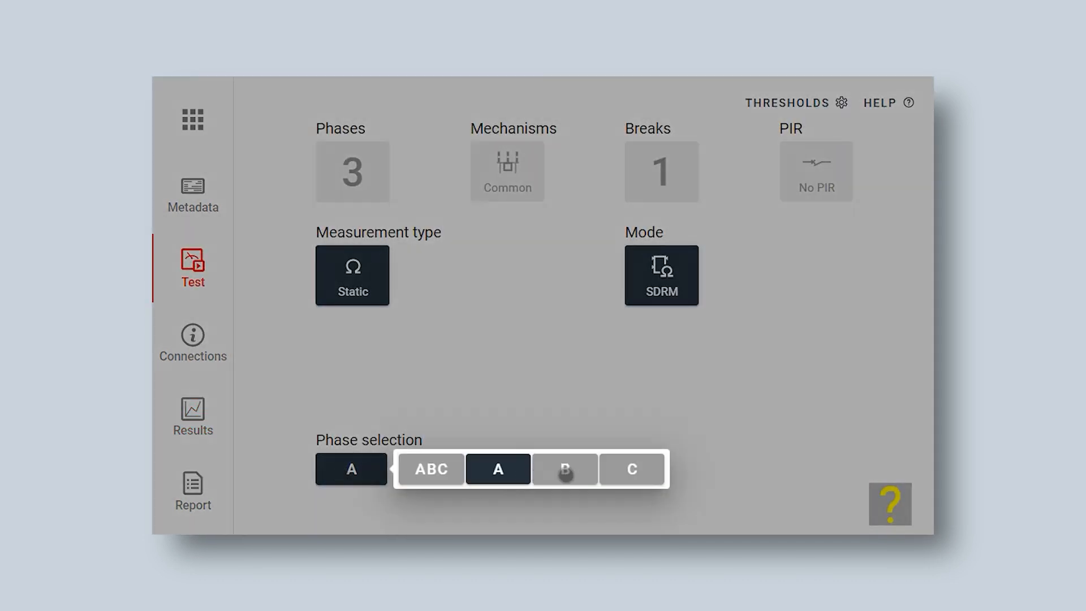
pyautogui.click(564, 470)
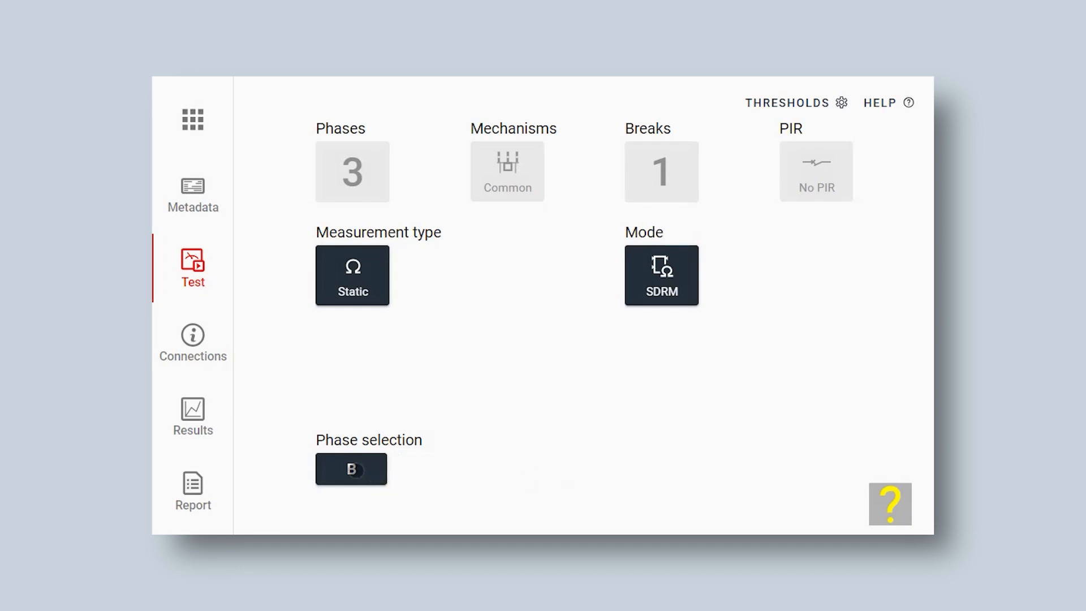
pyautogui.moveTo(207, 430)
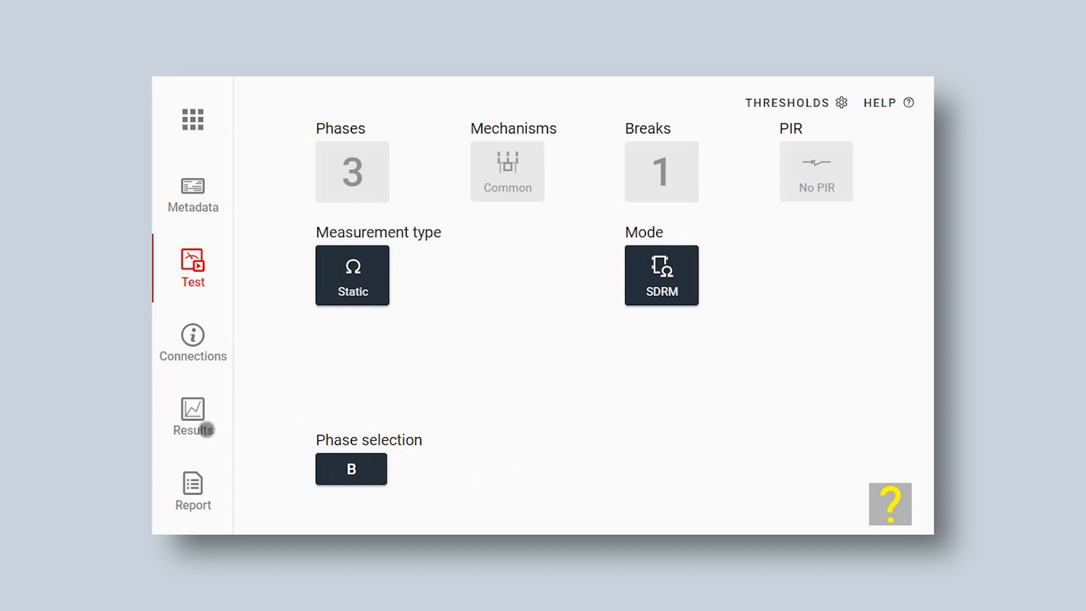
pyautogui.click(193, 342)
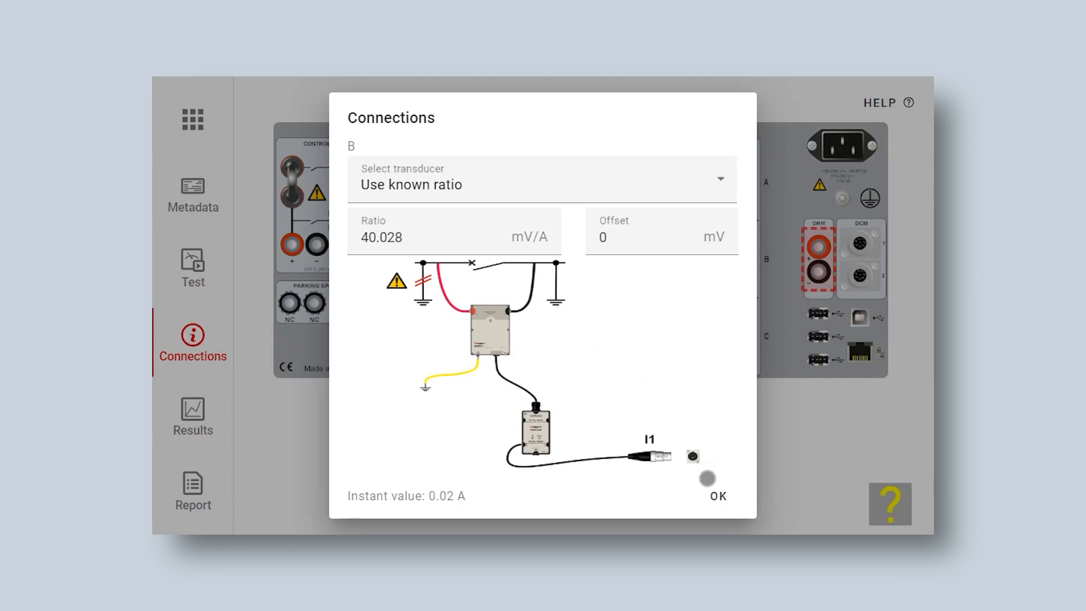